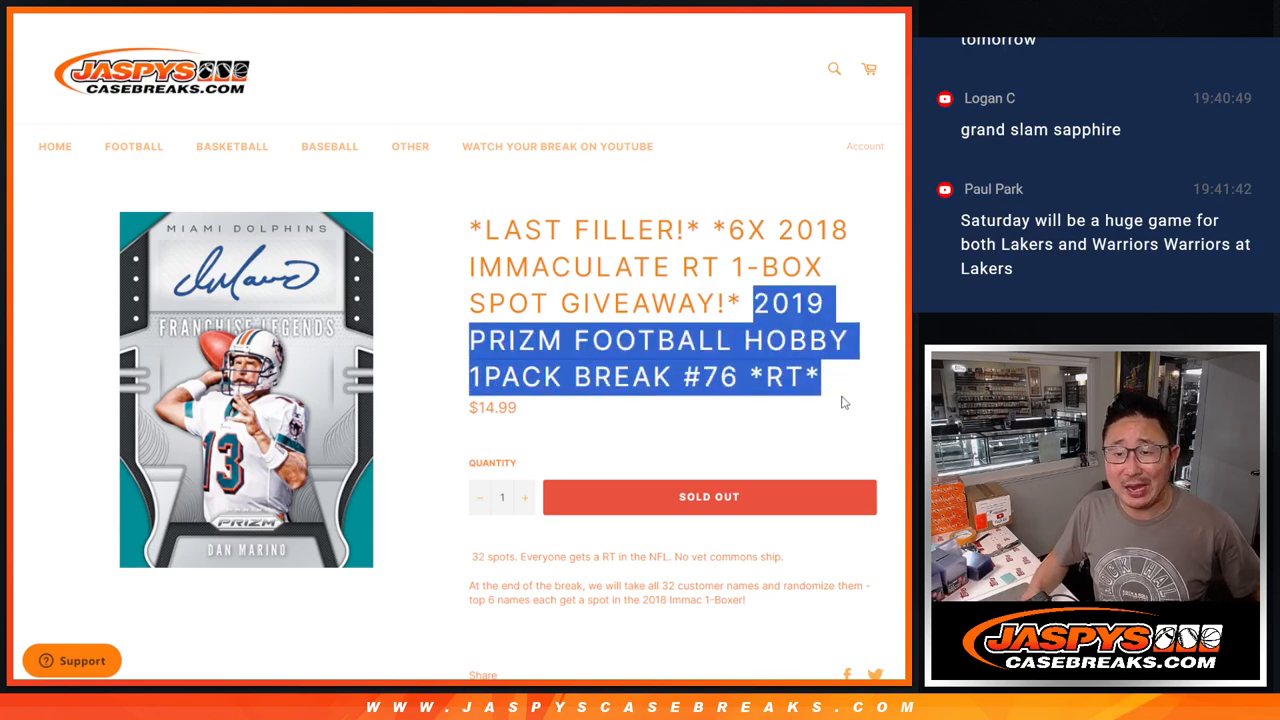
Select the break title '2019 PRIZM FOOTBALL HOBBY 1PACK BREAK #76 *RT*' on the product page.
click(843, 402)
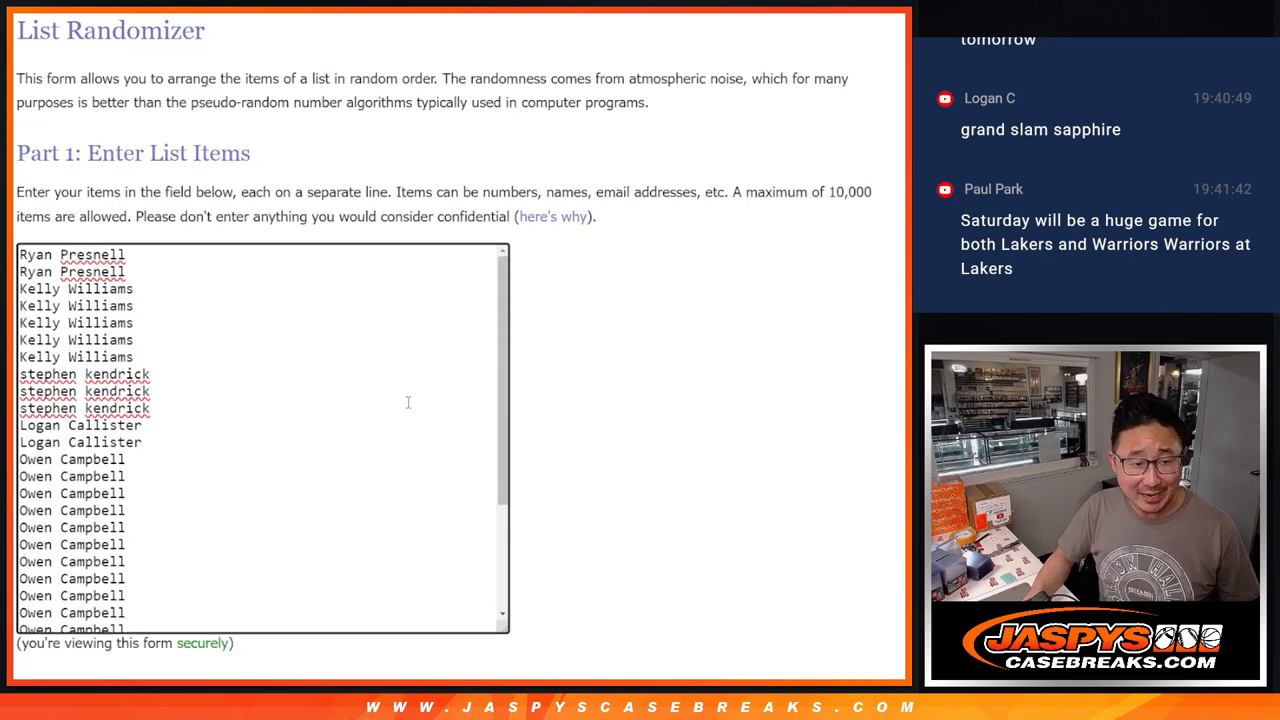
Randomize the 32 customer names and reshuffle until the seventh random order is reached.
scroll(down, 3)
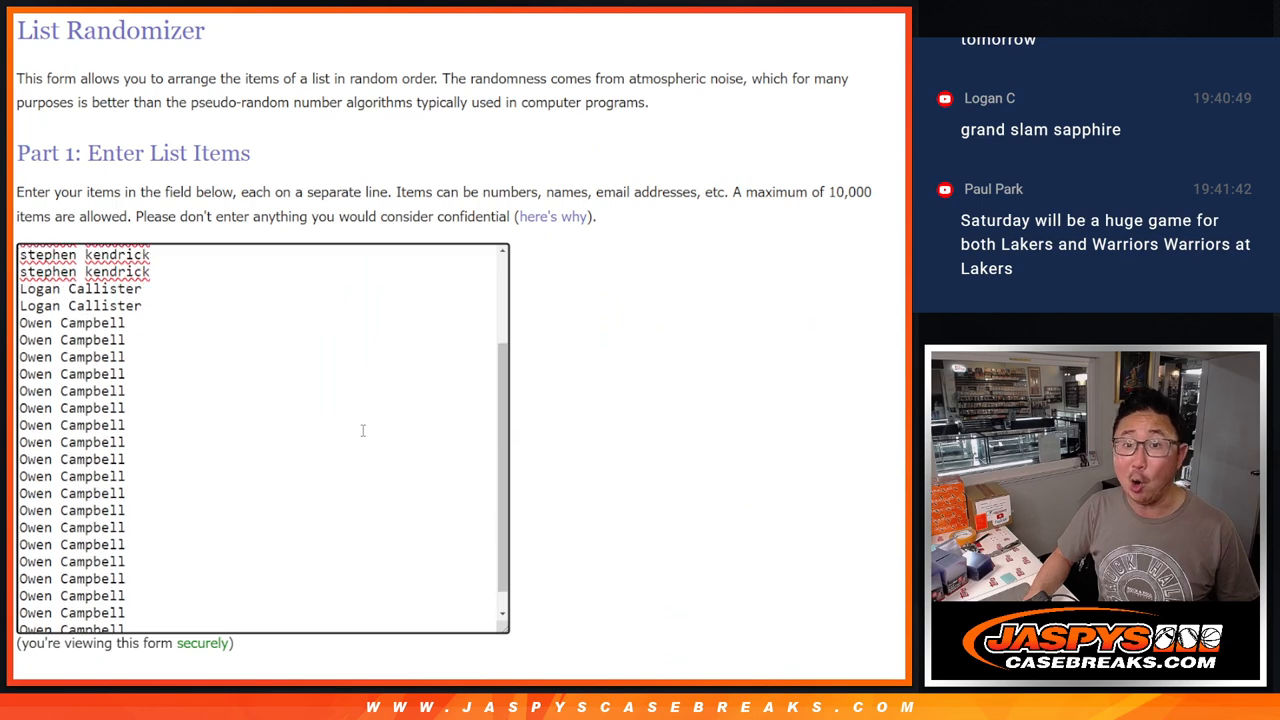
scroll(up, 3)
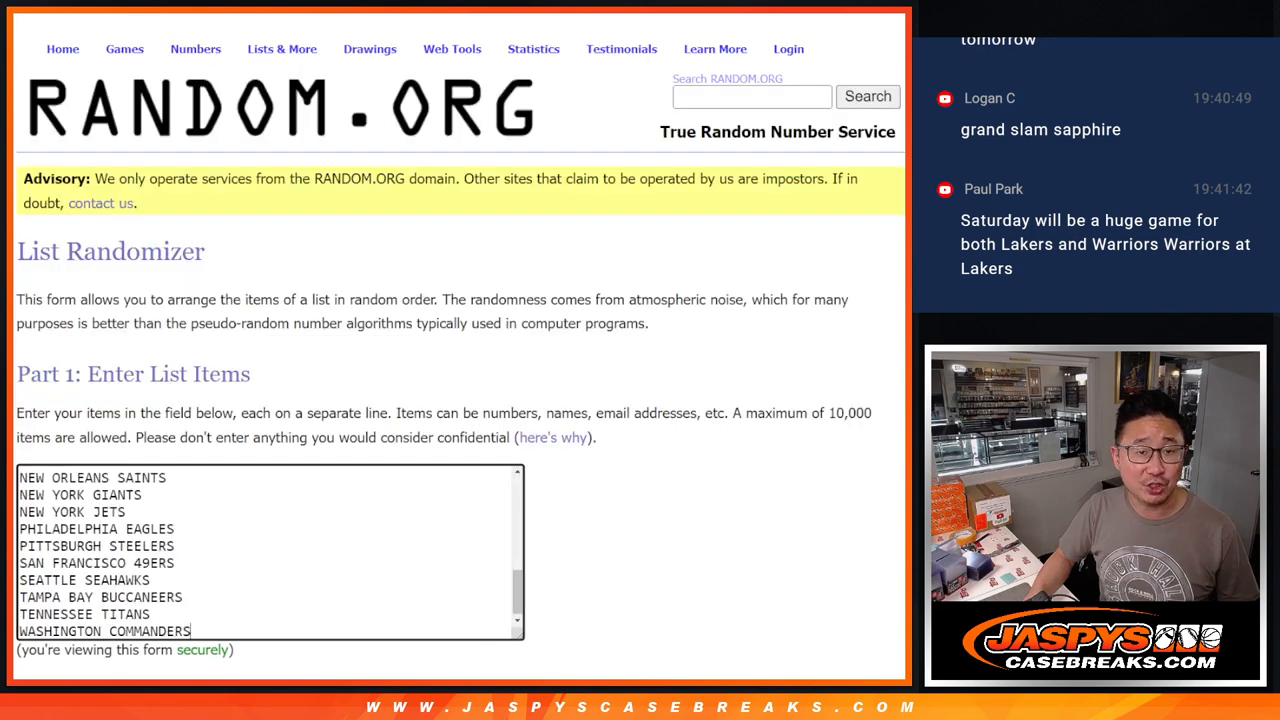
scroll(up, 3)
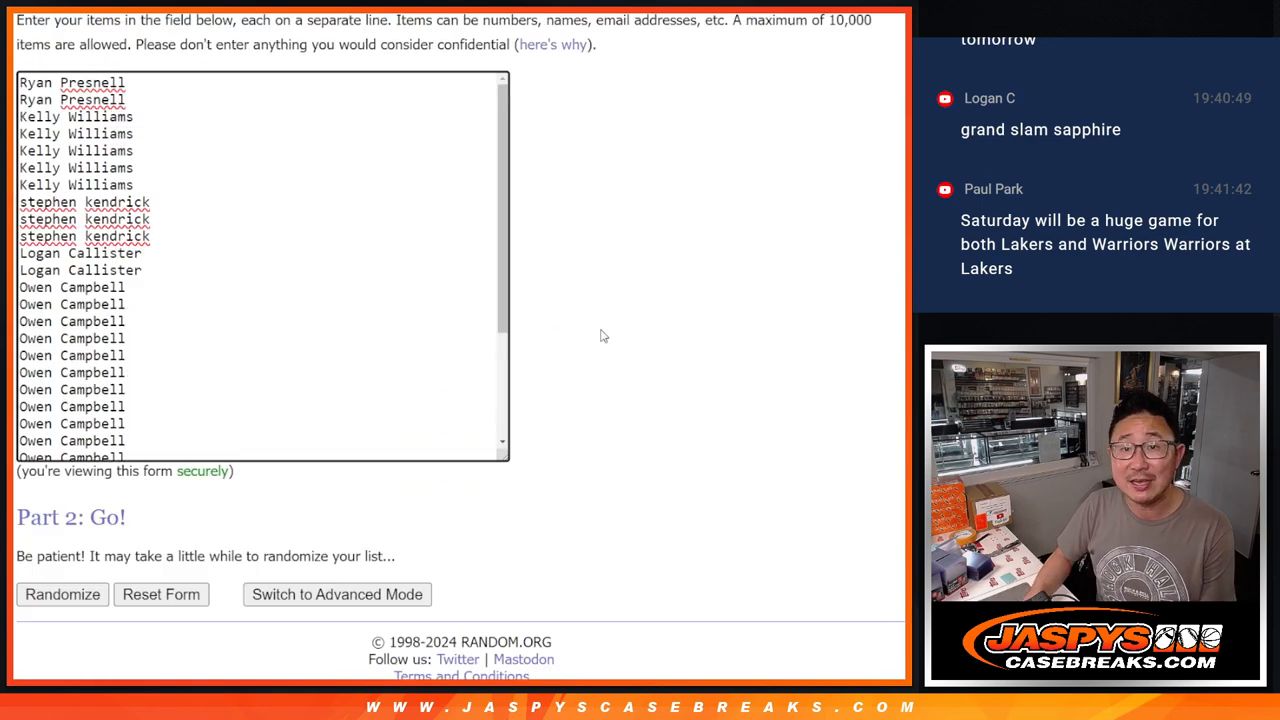
click(62, 594)
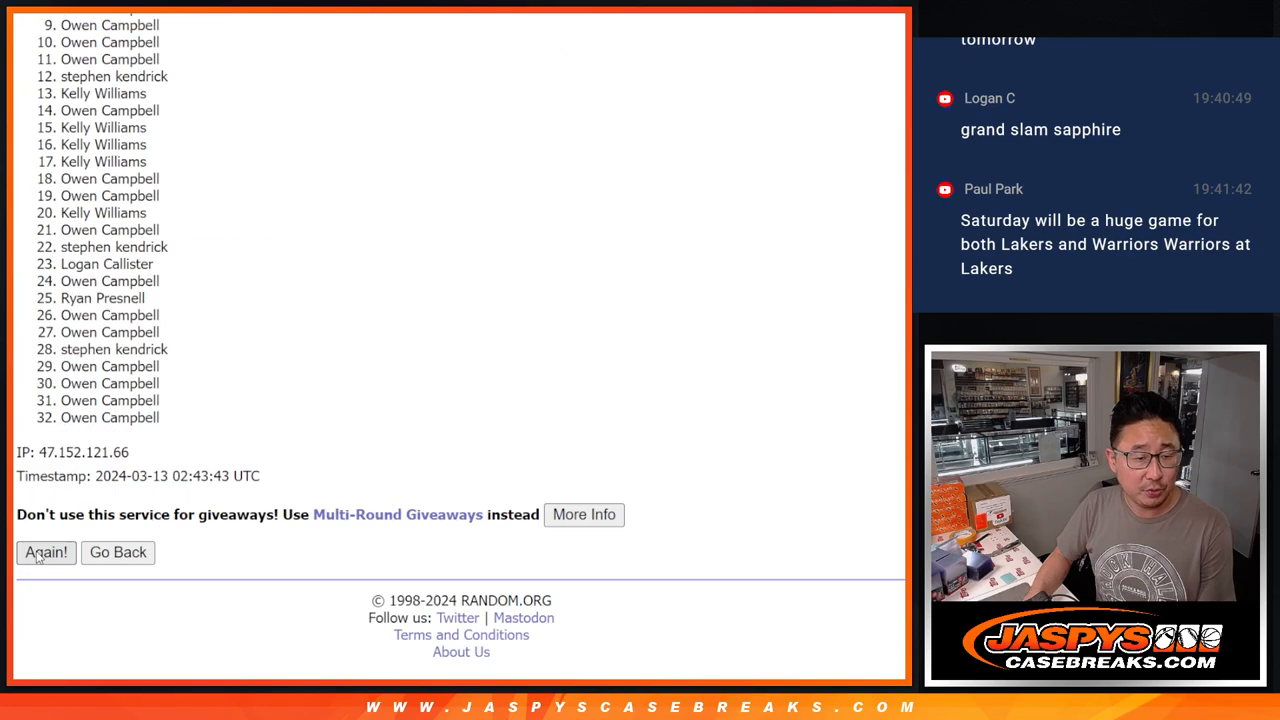
click(45, 552)
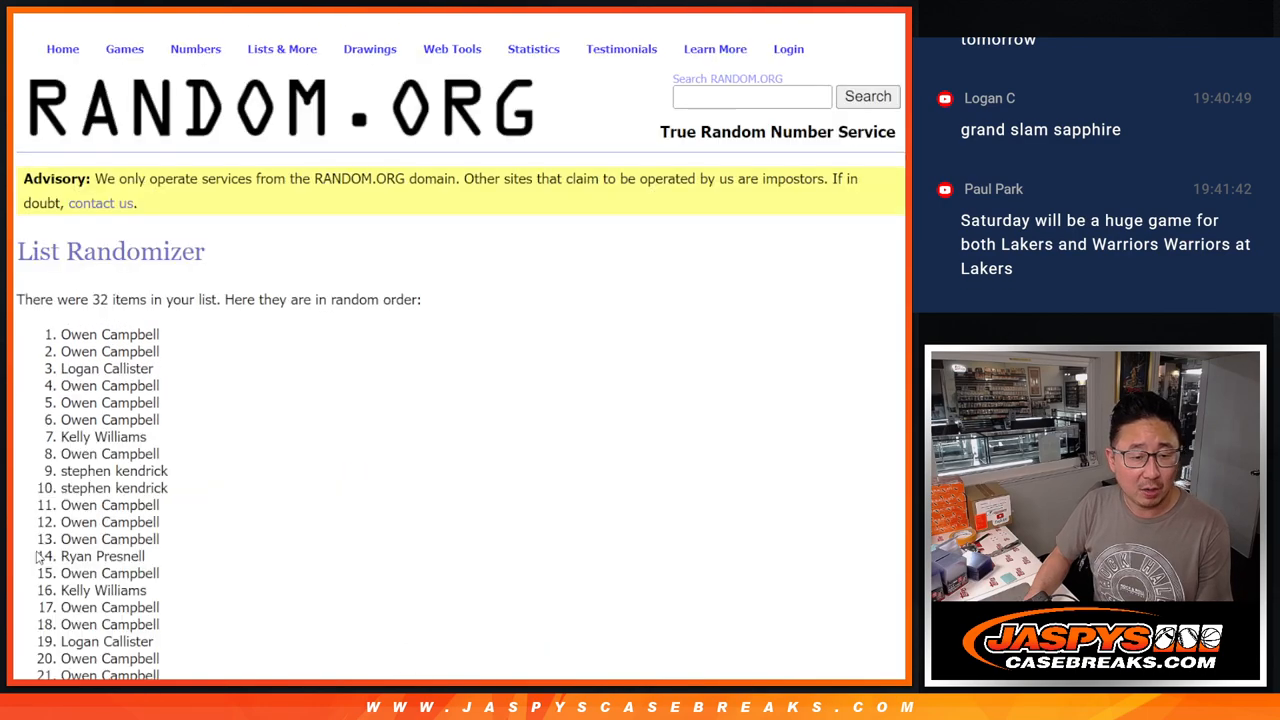
scroll(down, 3)
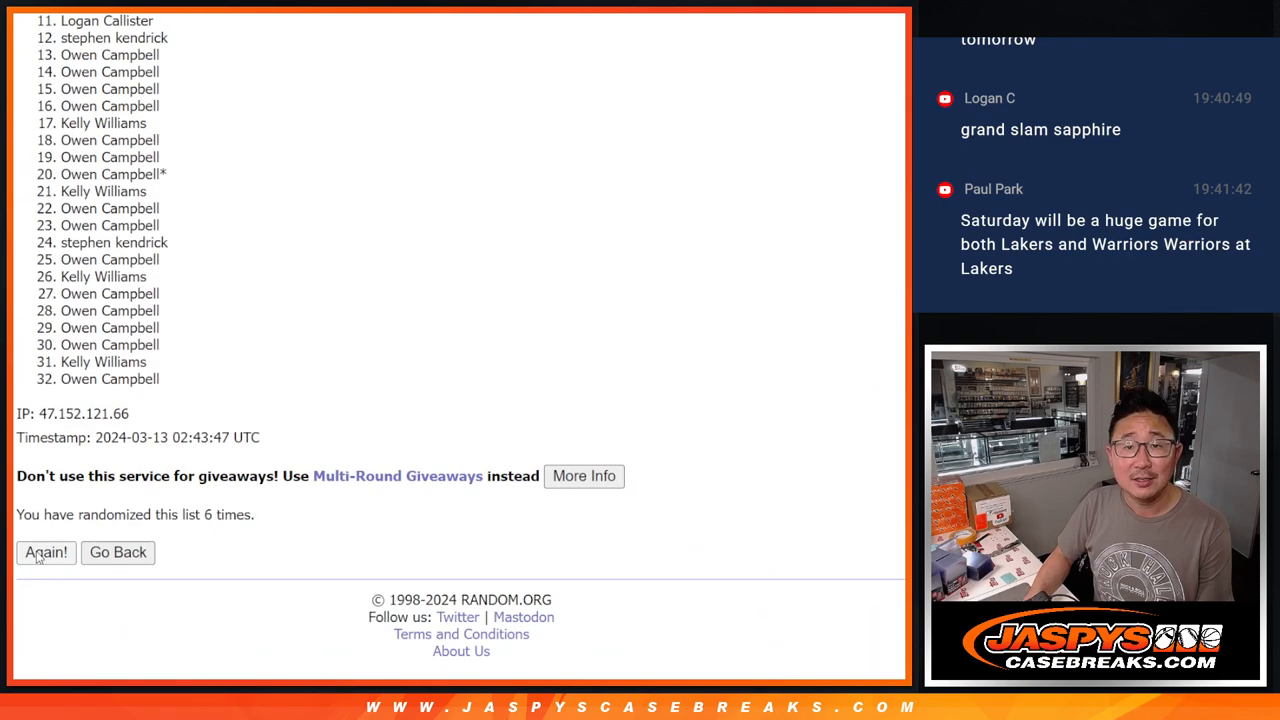
click(45, 552)
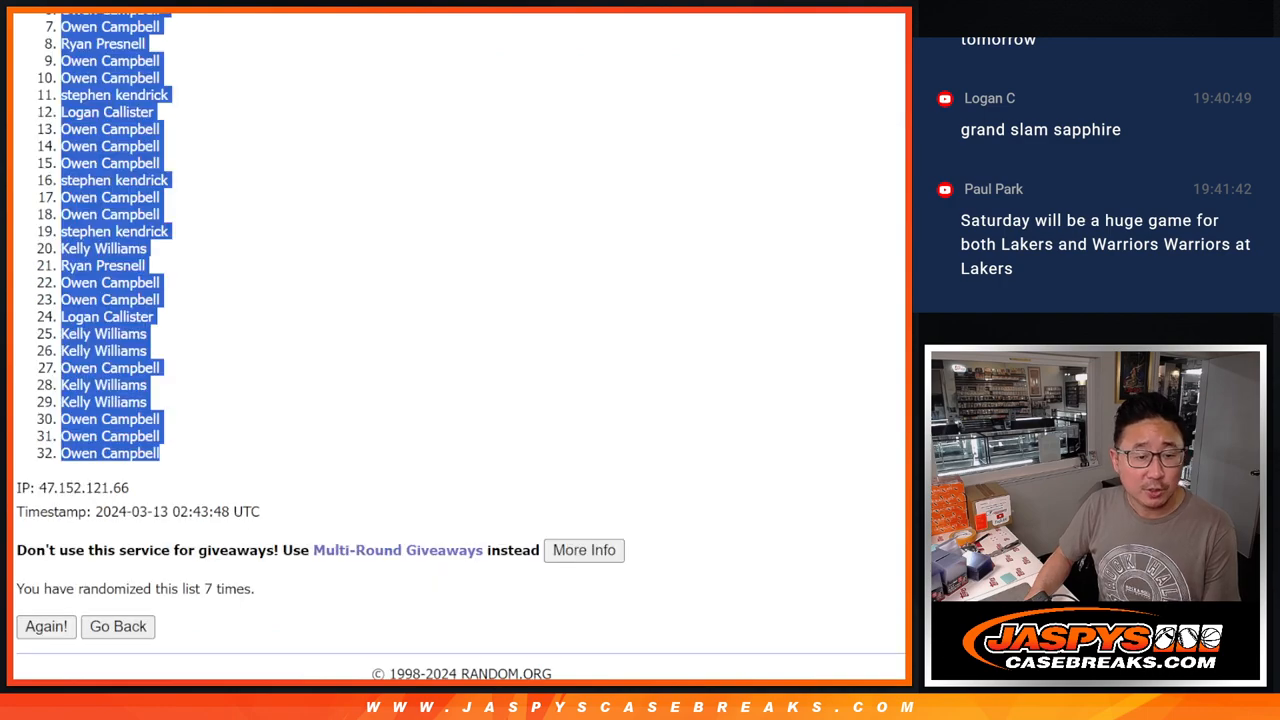
Randomize the 32 NFL teams and reshuffle to a sixth random team order.
click(117, 626)
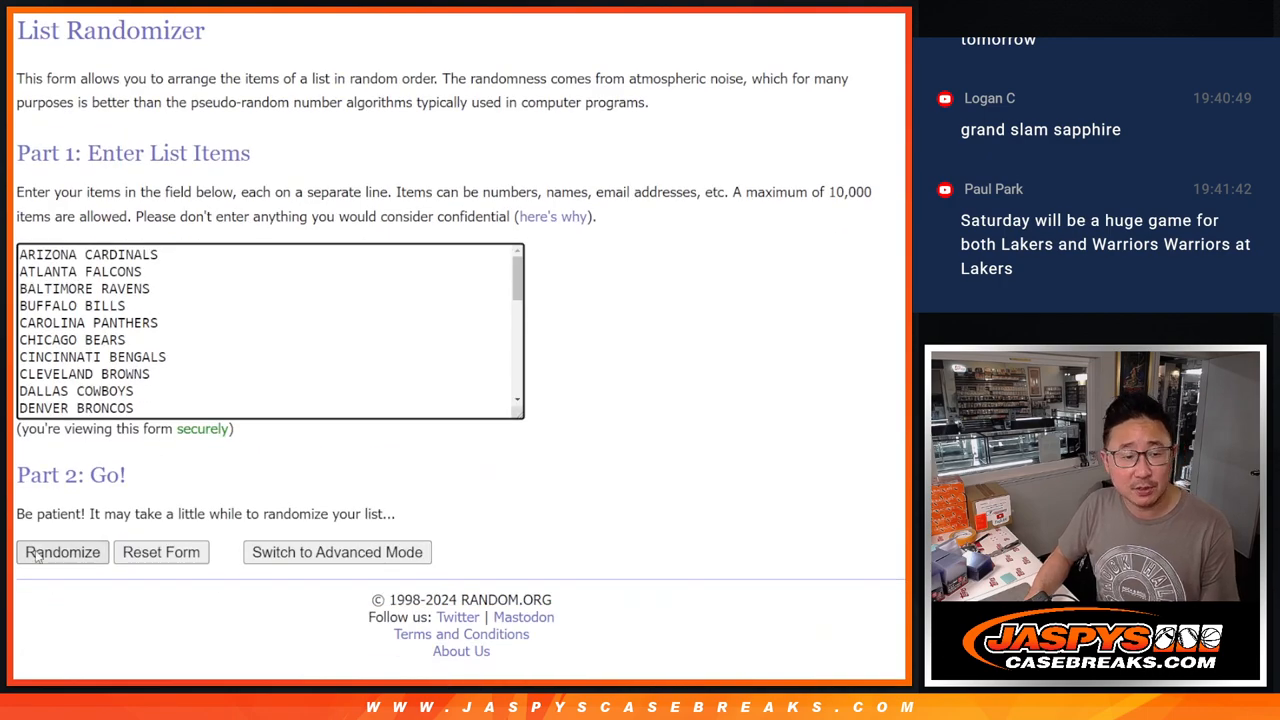
click(62, 552)
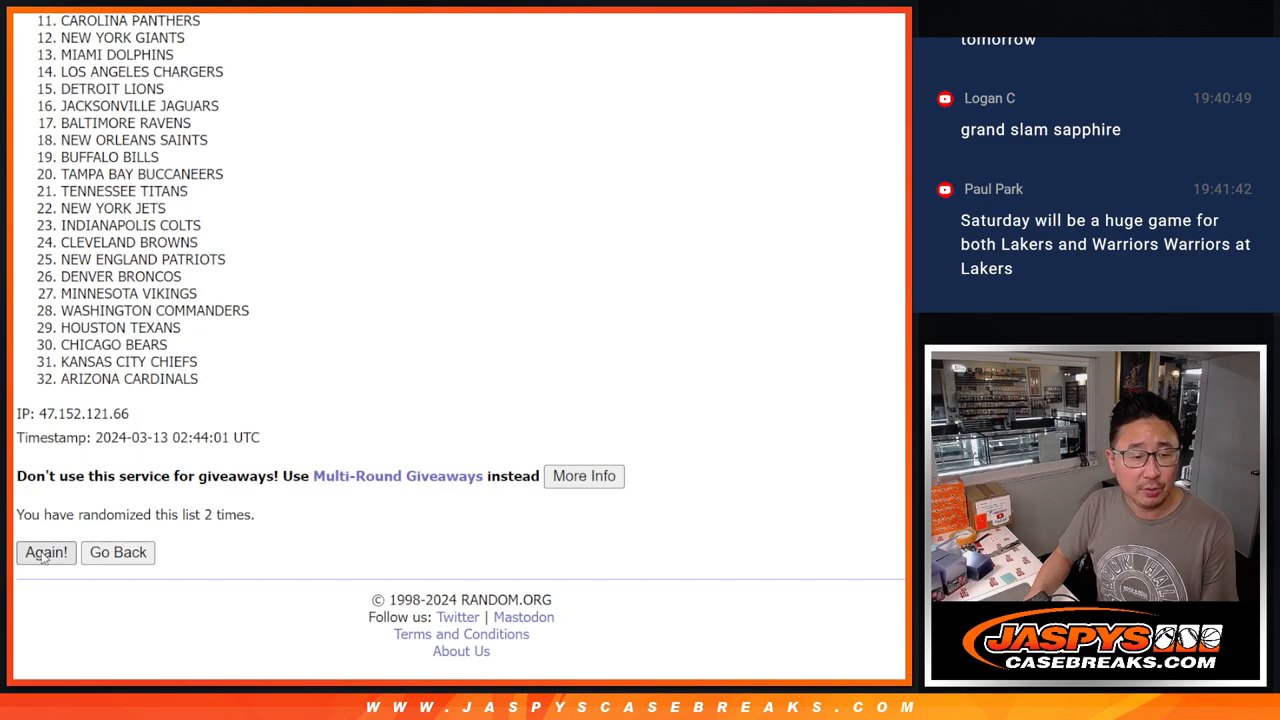
click(46, 552)
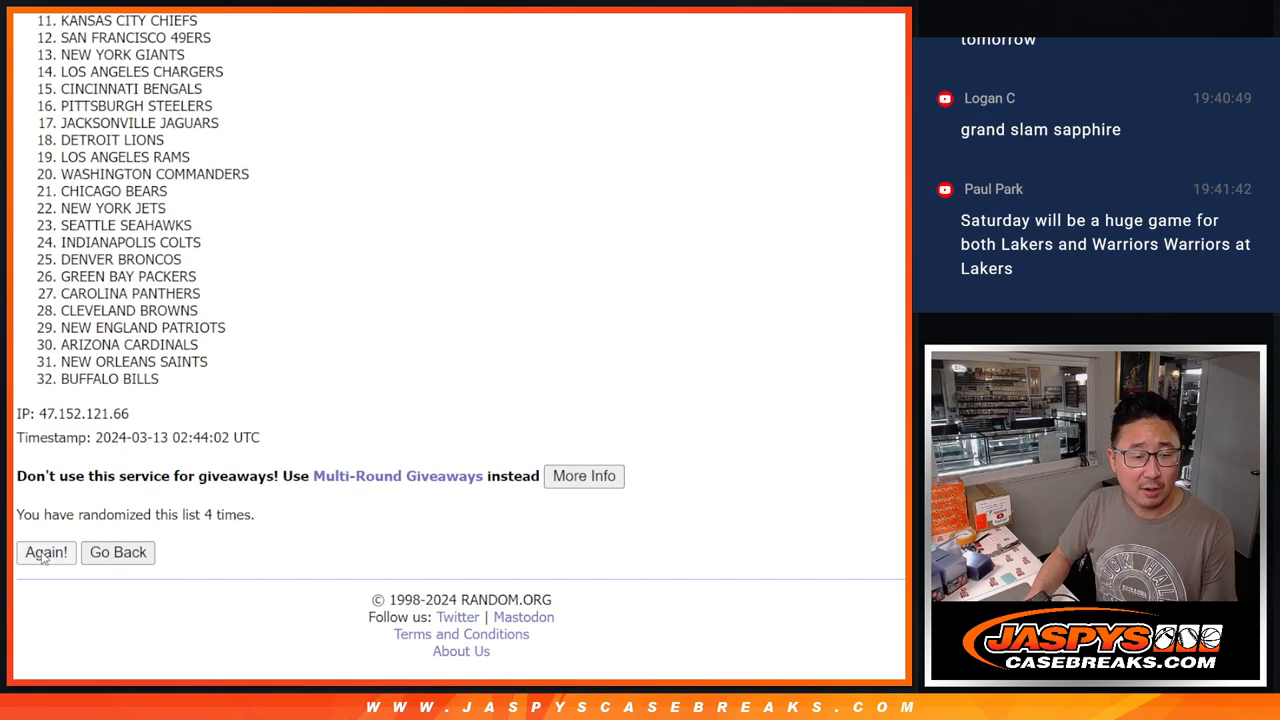
click(46, 552)
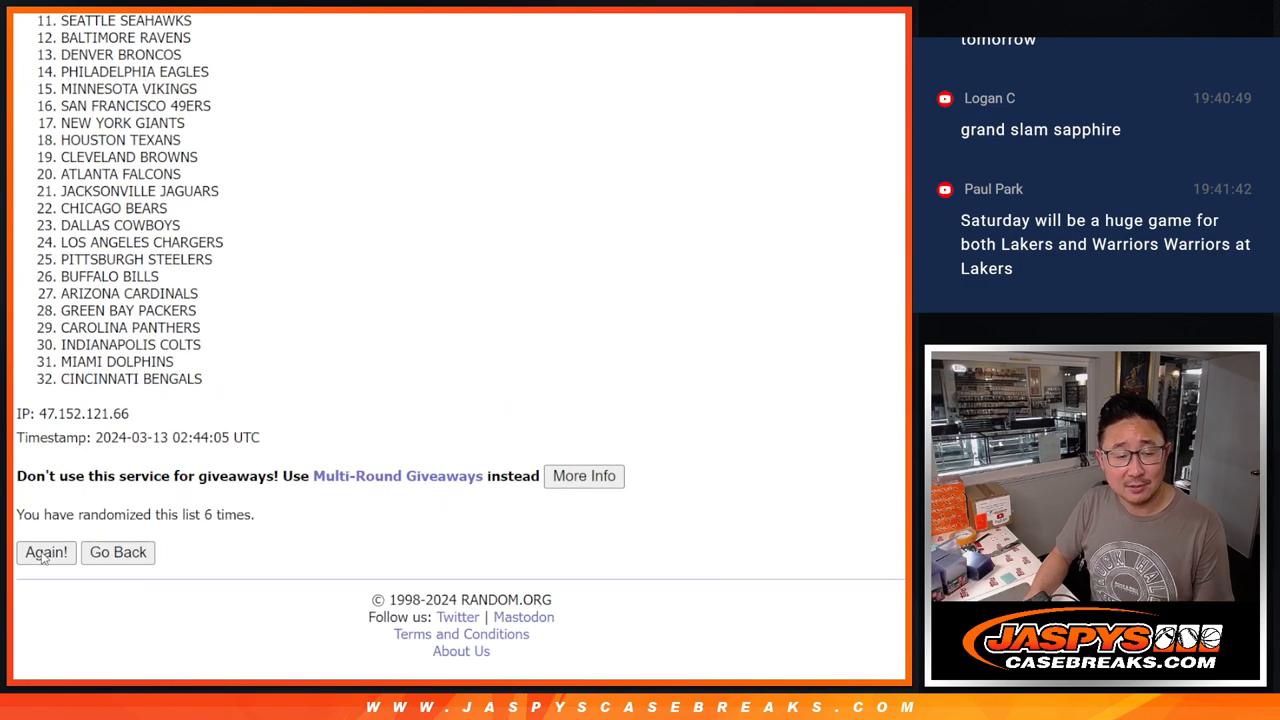
click(46, 552)
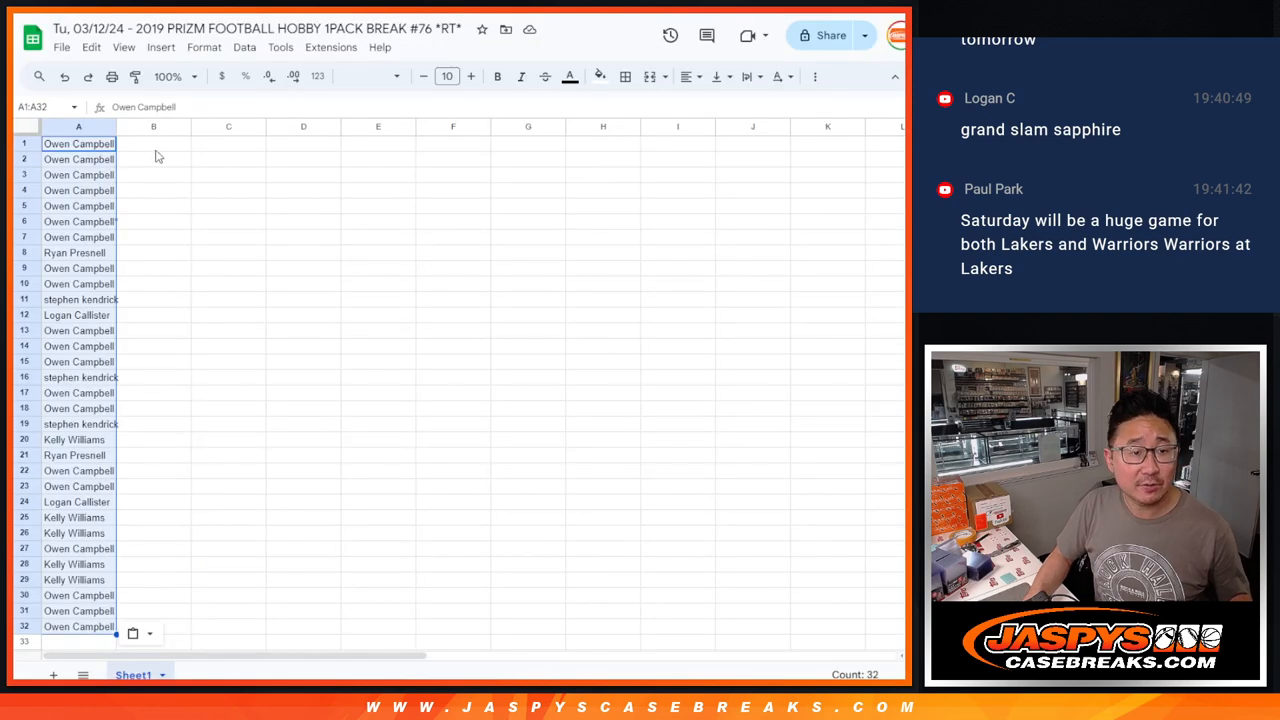
Restyle the name-and-team sheet text in the Poppins font.
click(365, 76)
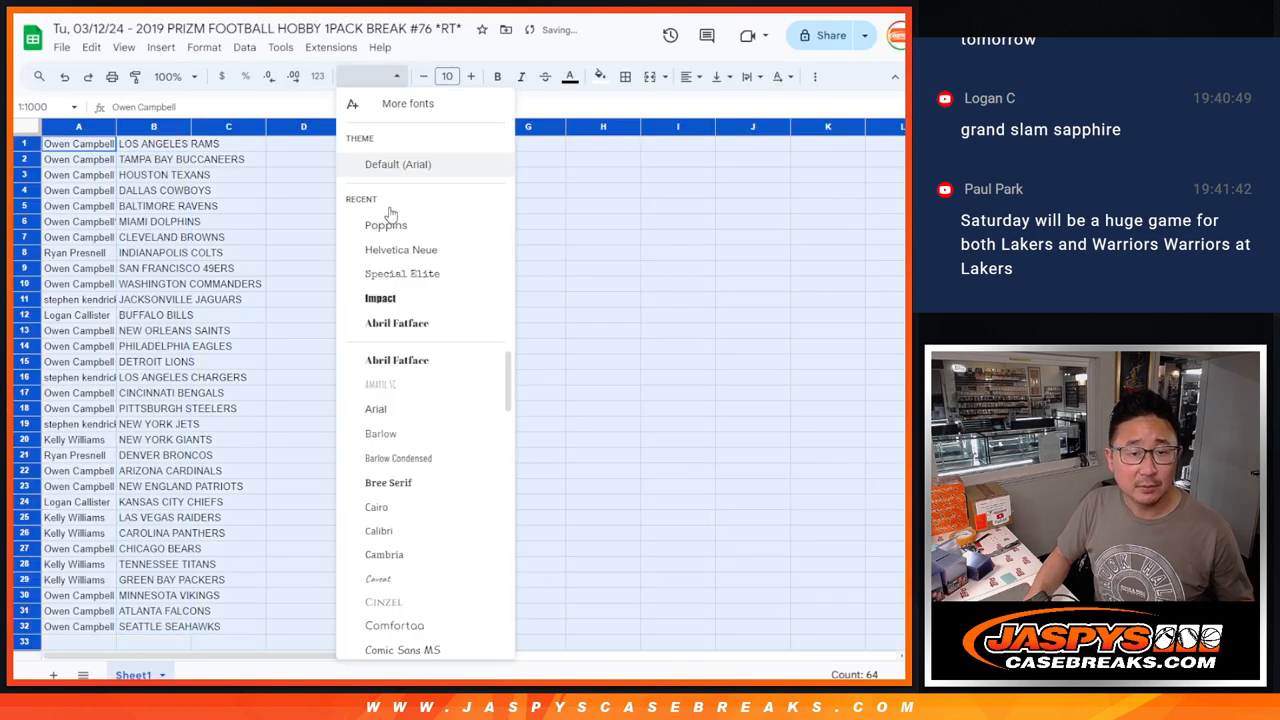
click(386, 223)
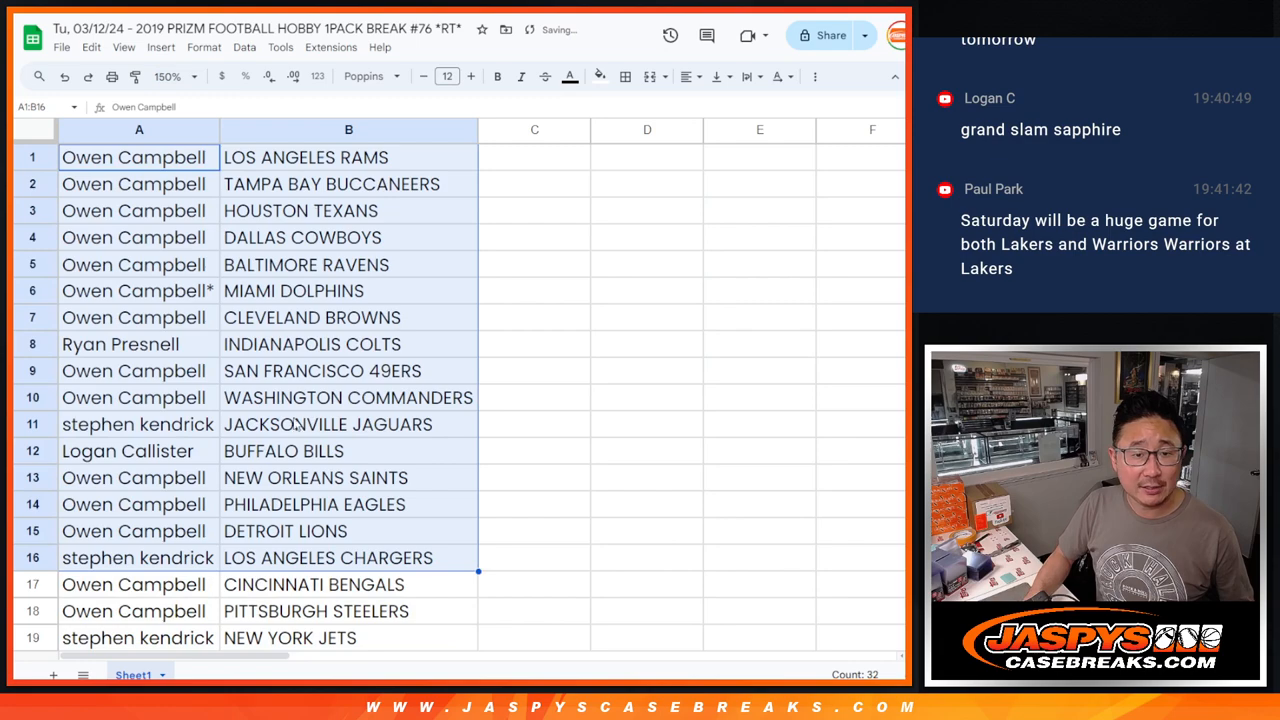
scroll(down, 3)
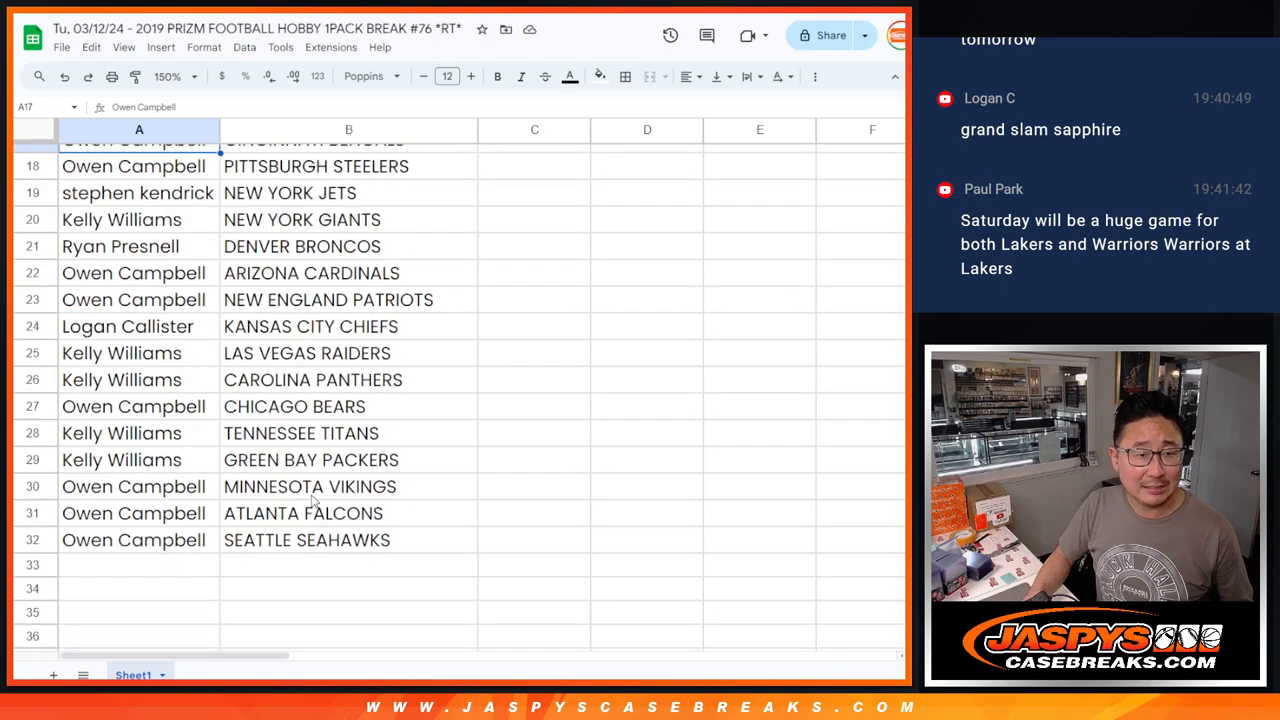
Select the full A1:B32 list and sort its rows alphabetically by NFL team.
click(167, 76)
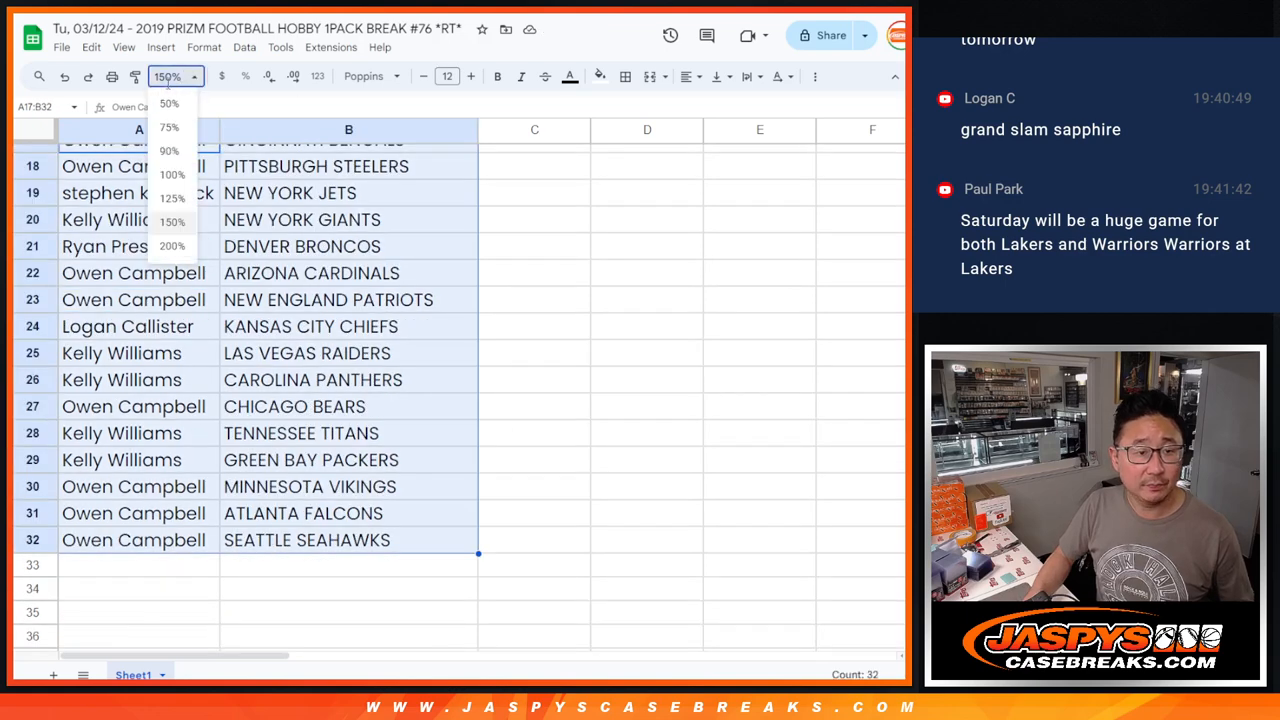
click(172, 198)
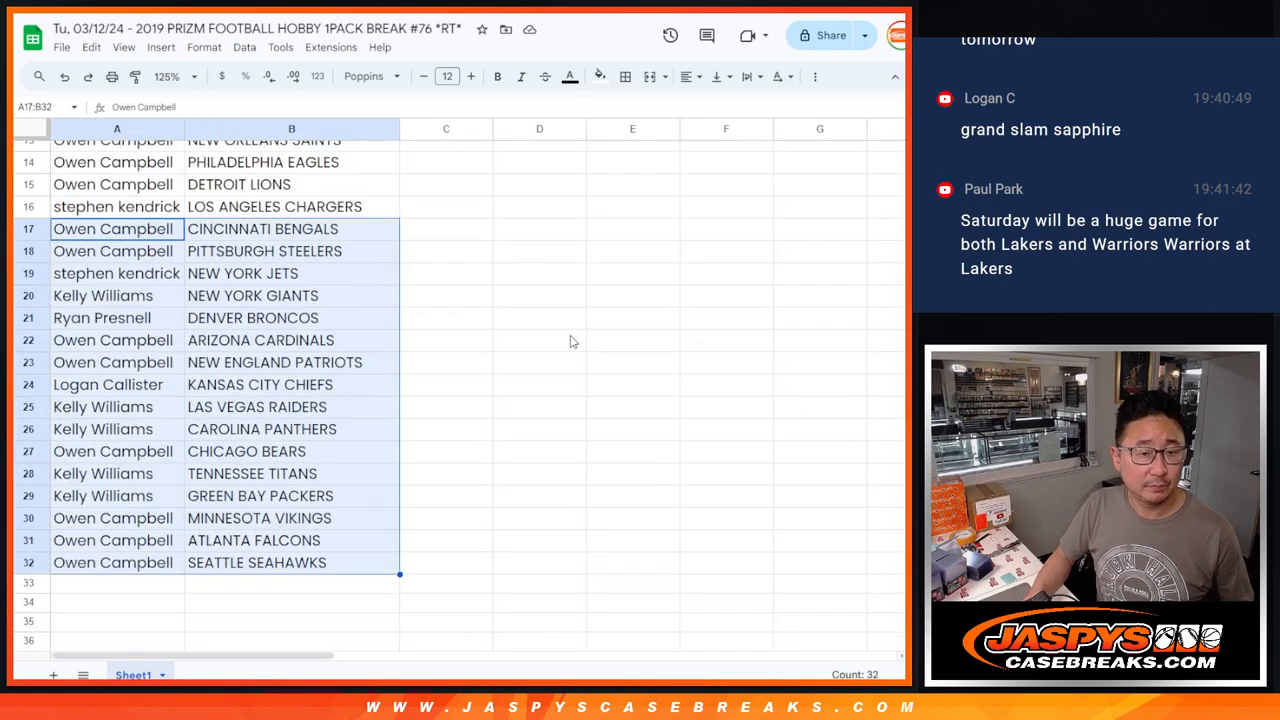
scroll(up, 3)
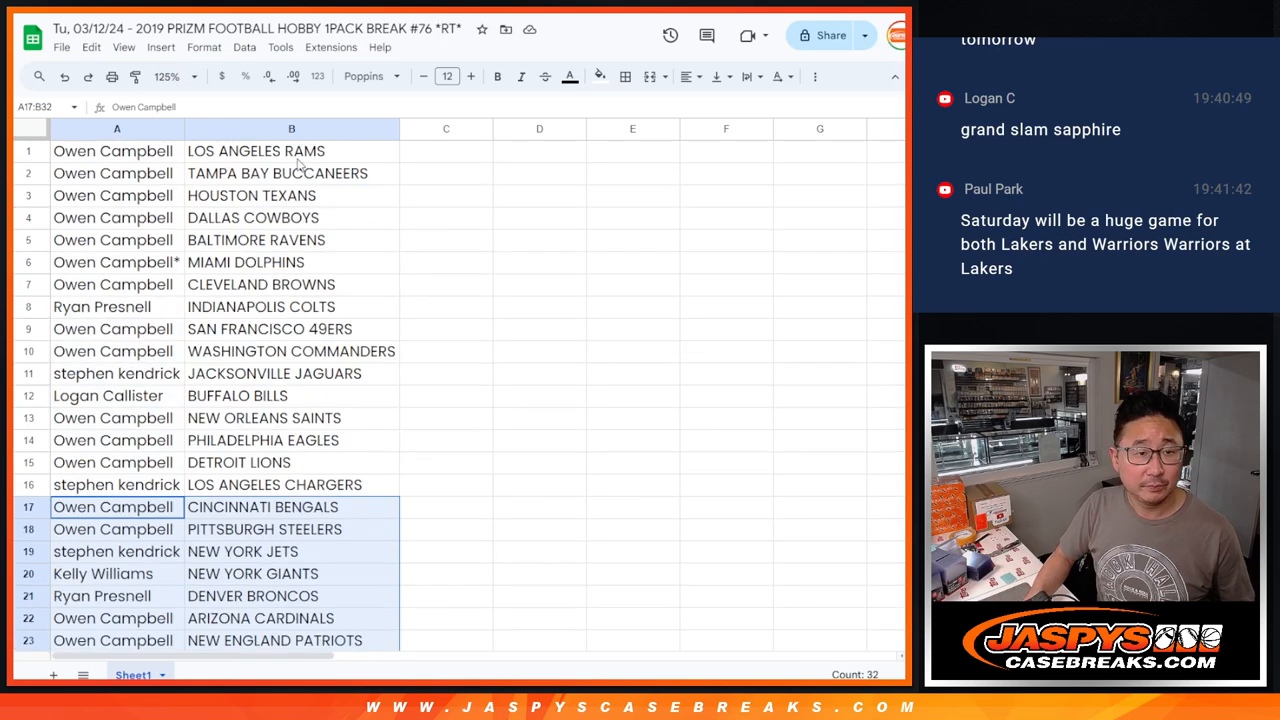
click(166, 76)
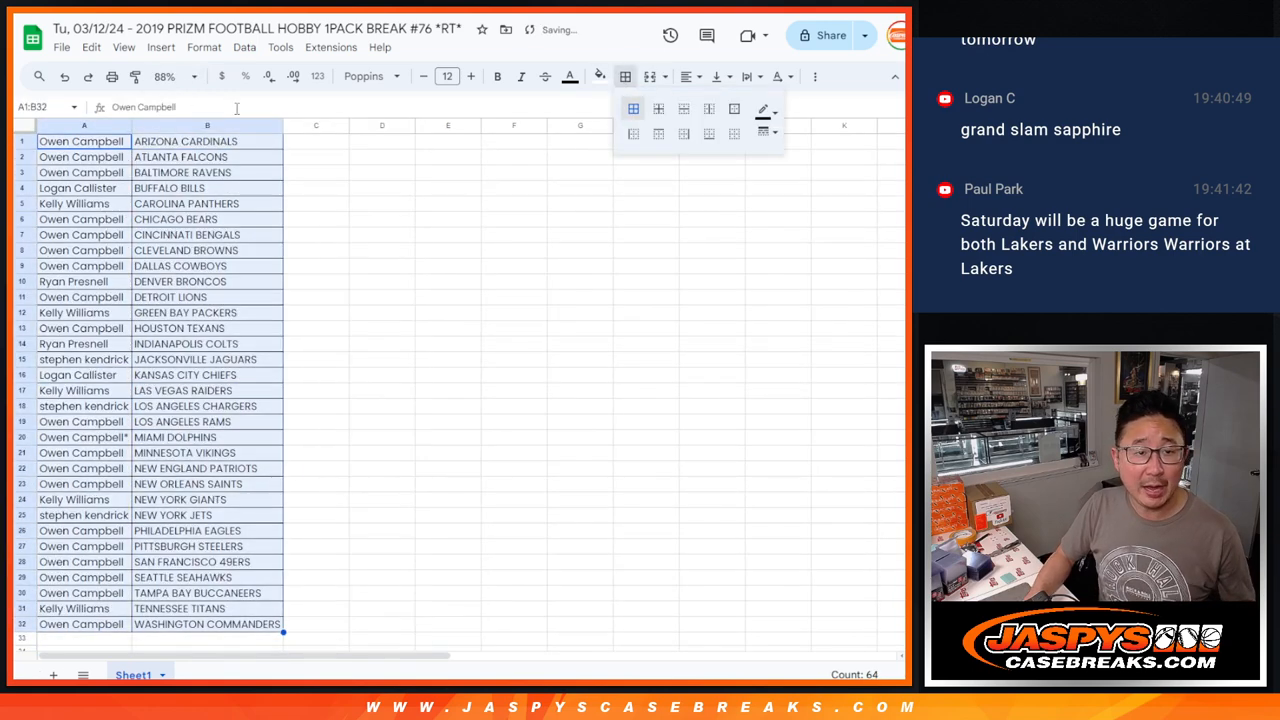
Send the alphabetized name-and-team sheet to the printer via Ctrl+P.
key(ctrl+p)
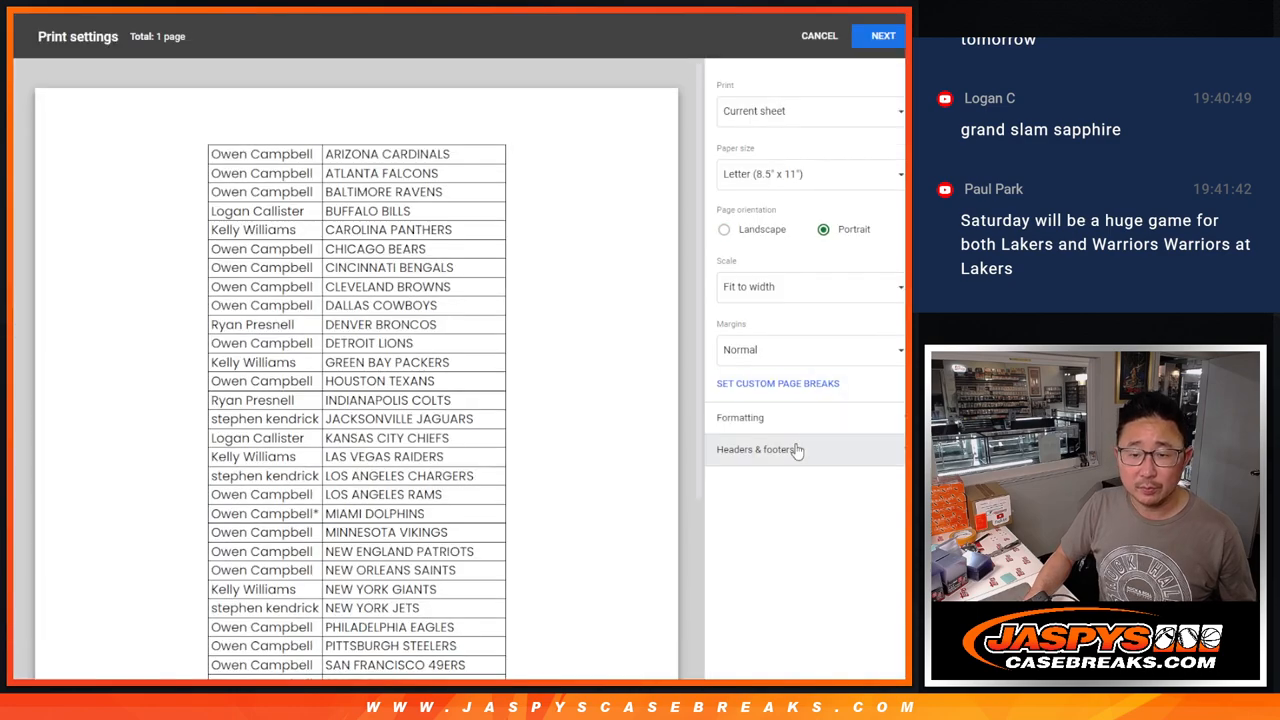
click(881, 35)
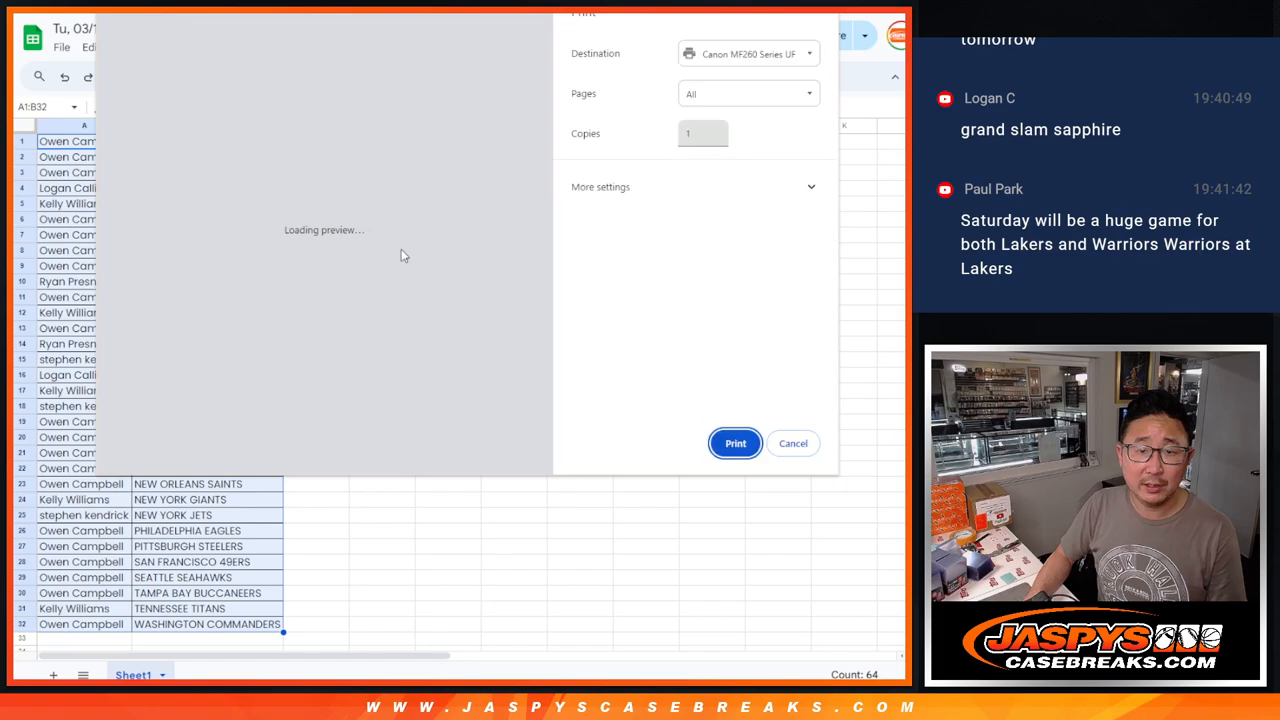
click(792, 443)
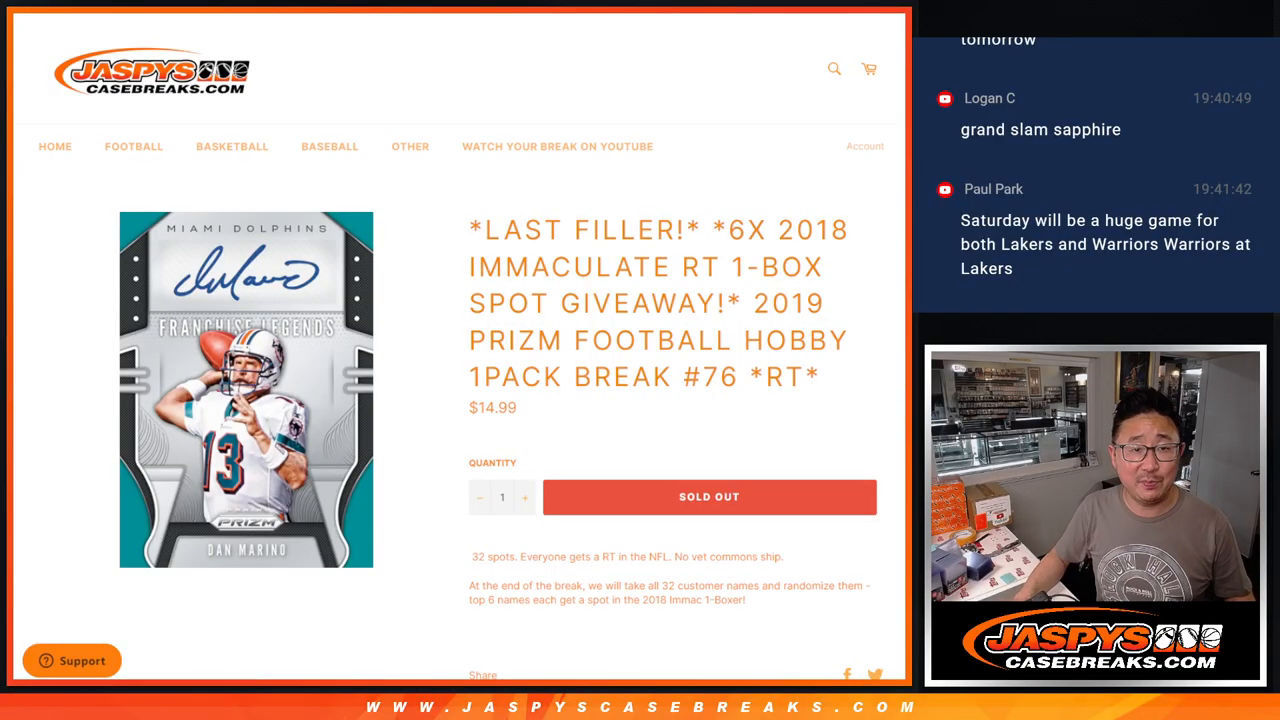
Return to the RANDOM.ORG randomized customer name list for the giveaway.
double_click(747, 230)
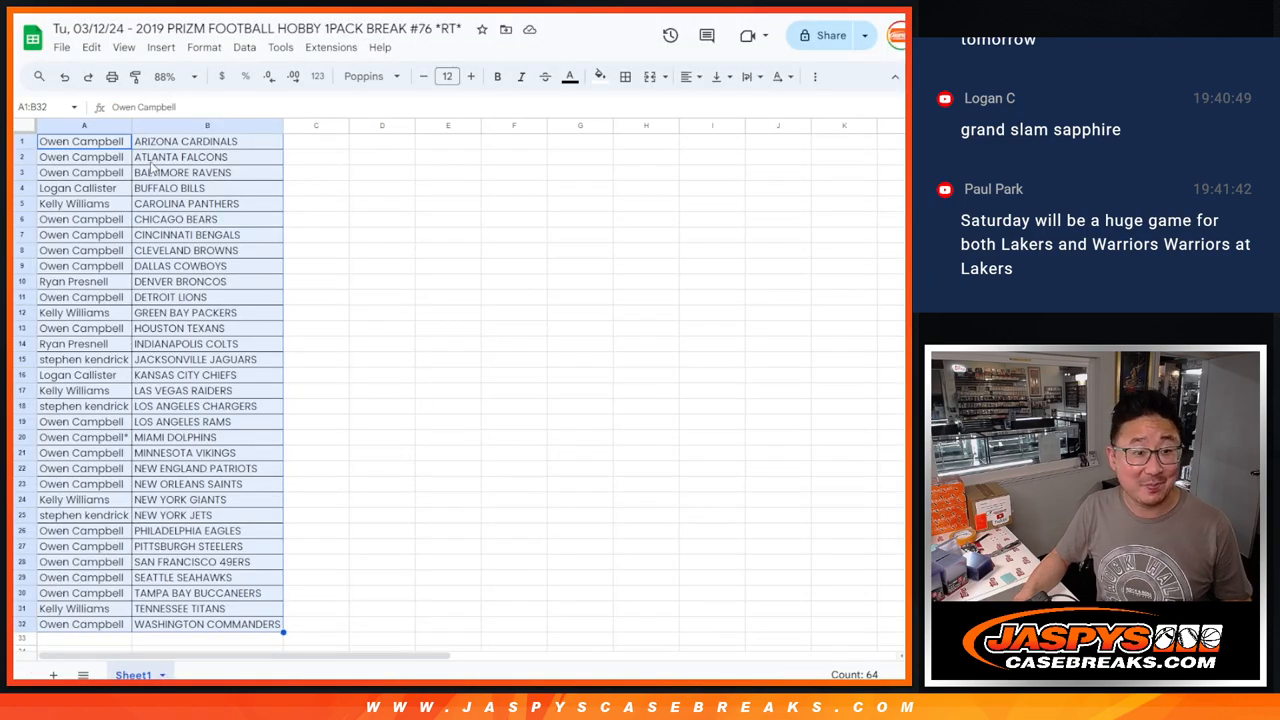
click(83, 125)
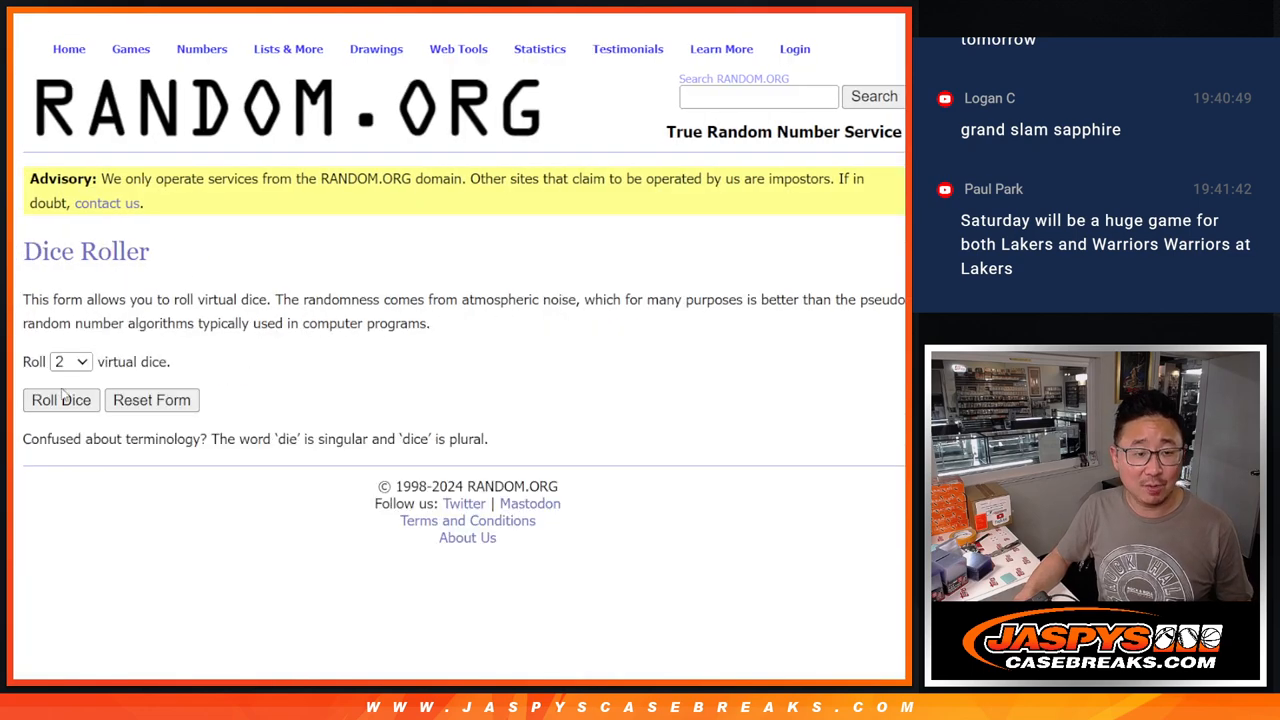
click(61, 400)
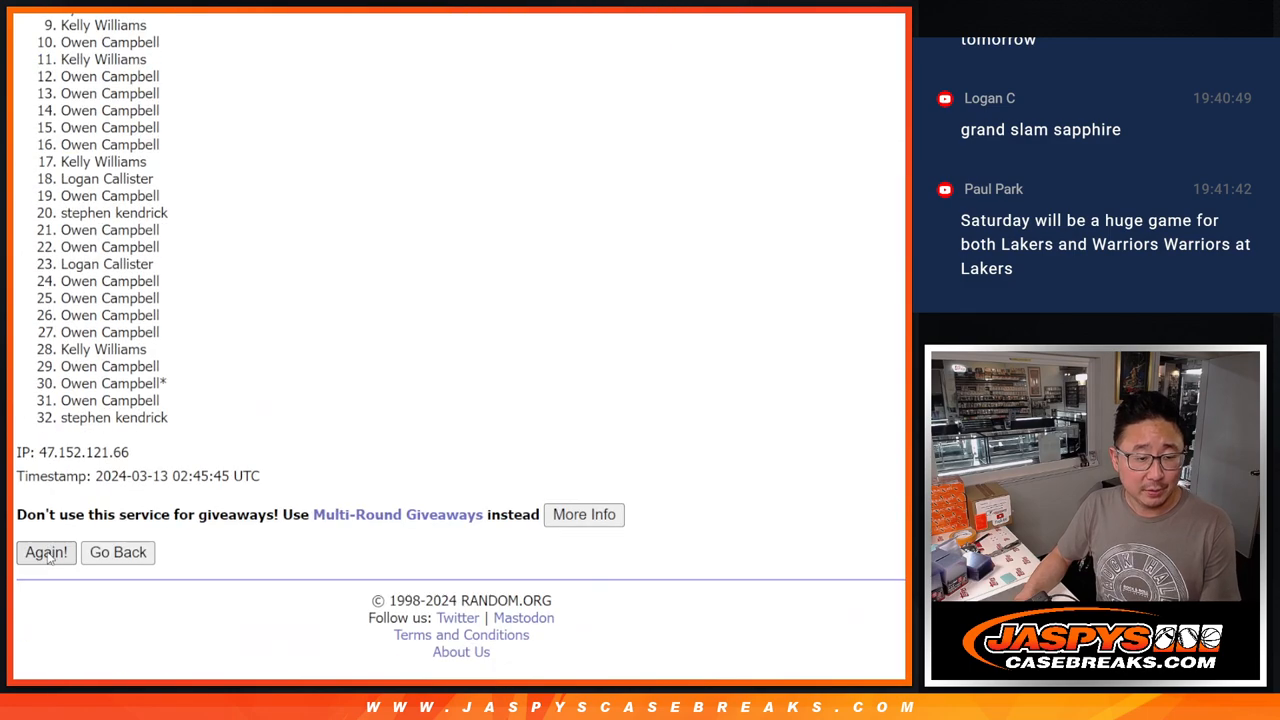
Reshuffle the 32 names to a fifth random order and highlight the top giveaway names.
click(45, 552)
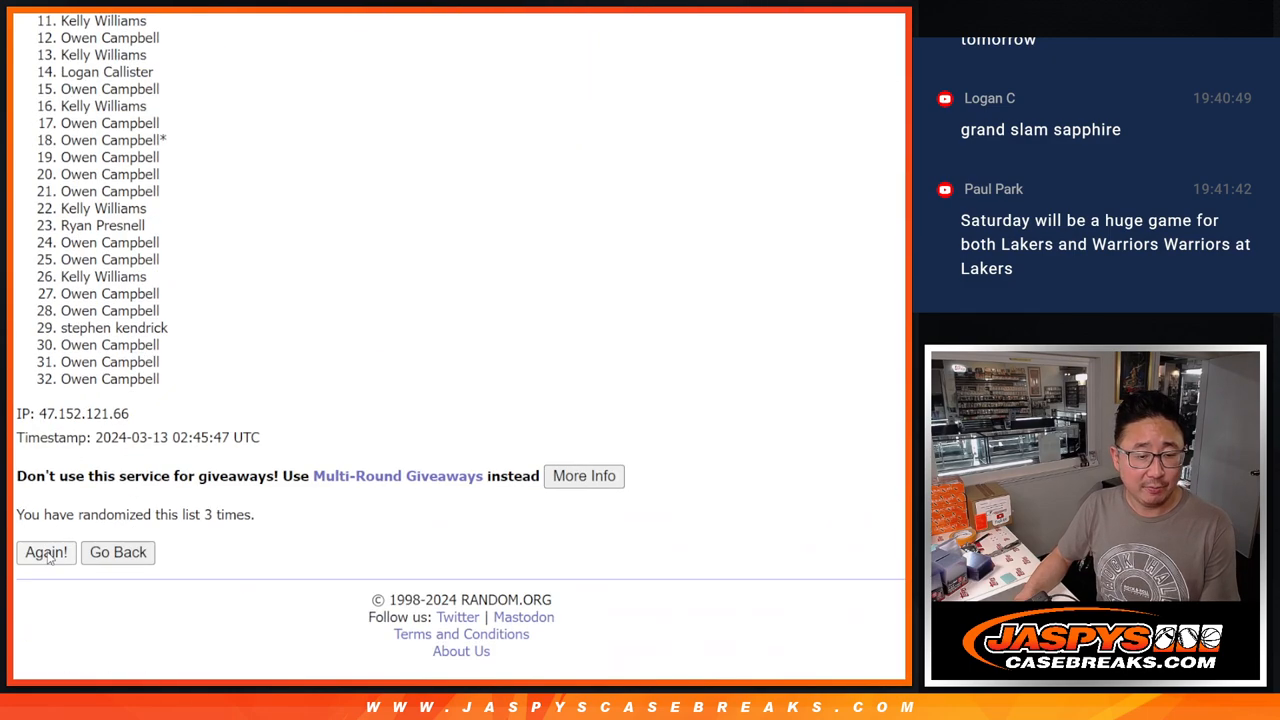
click(45, 552)
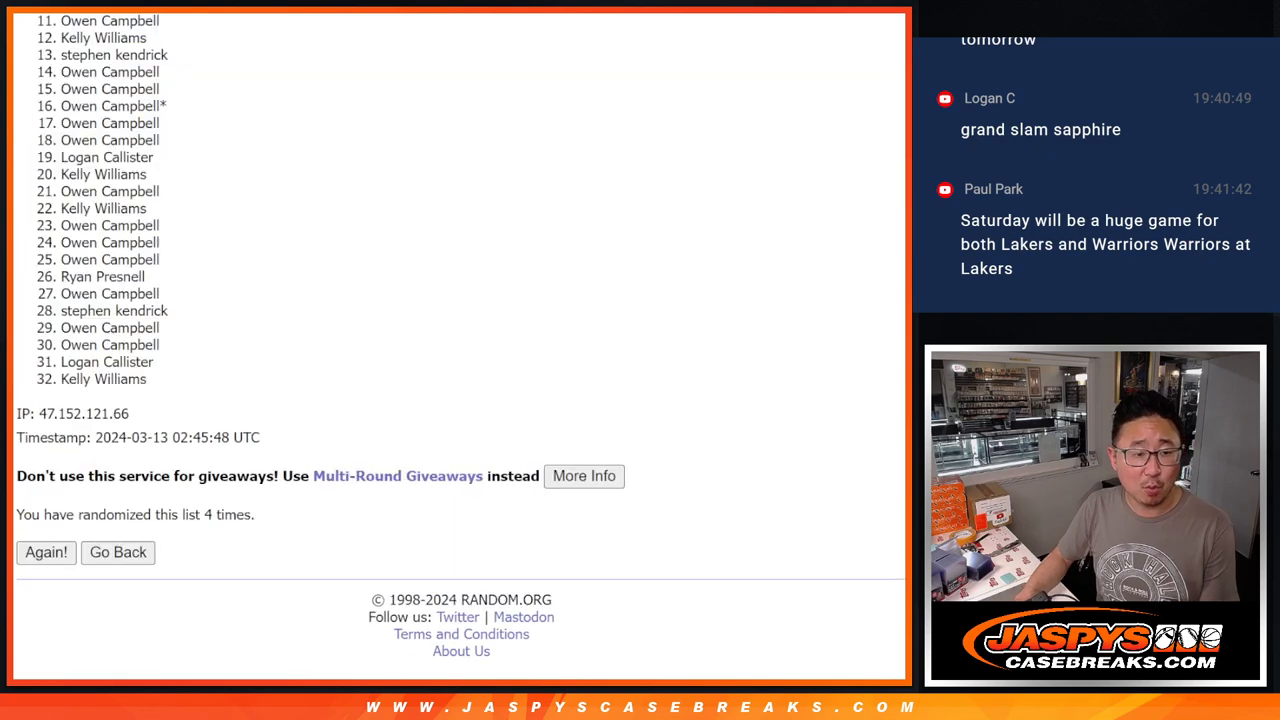
click(46, 552)
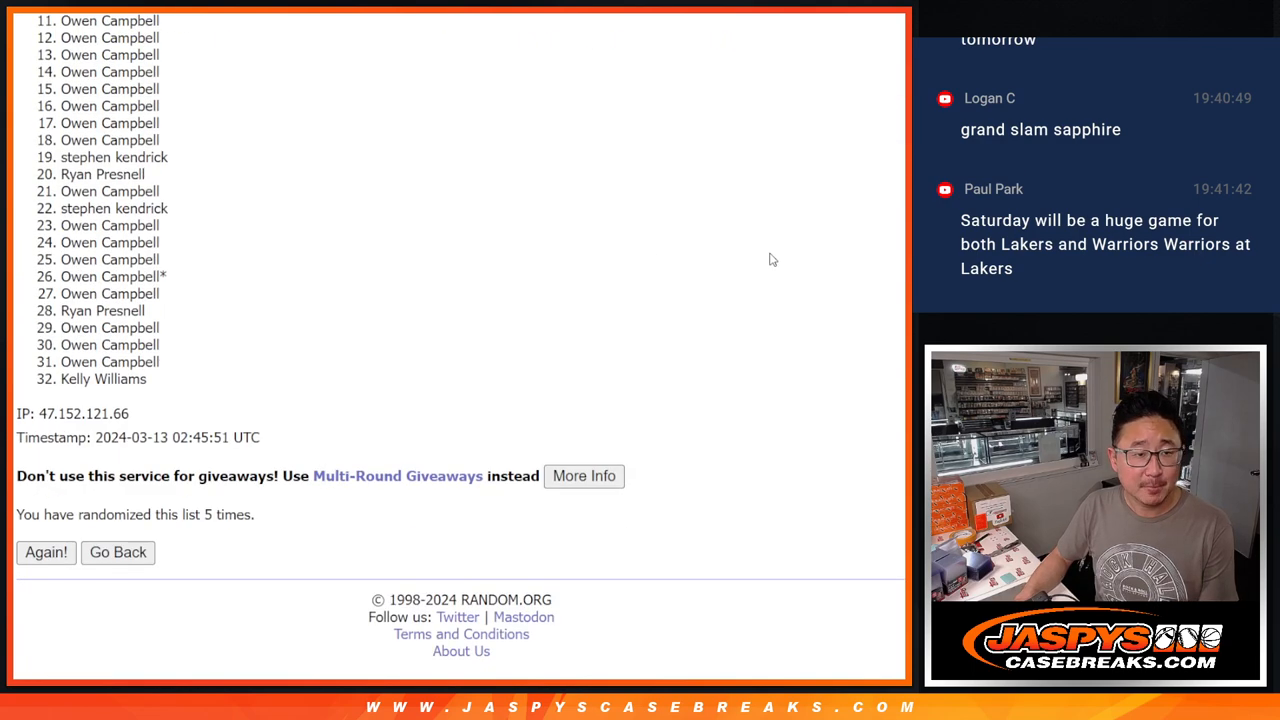
scroll(up, 3)
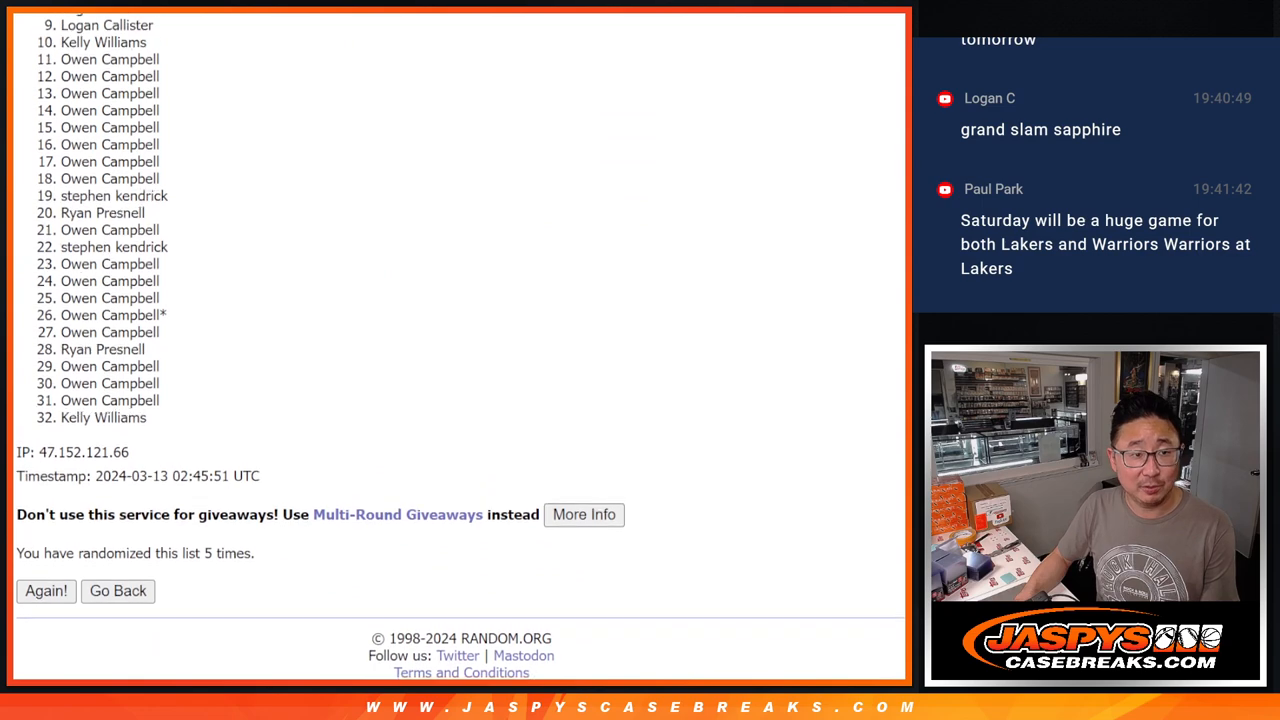
scroll(up, 3)
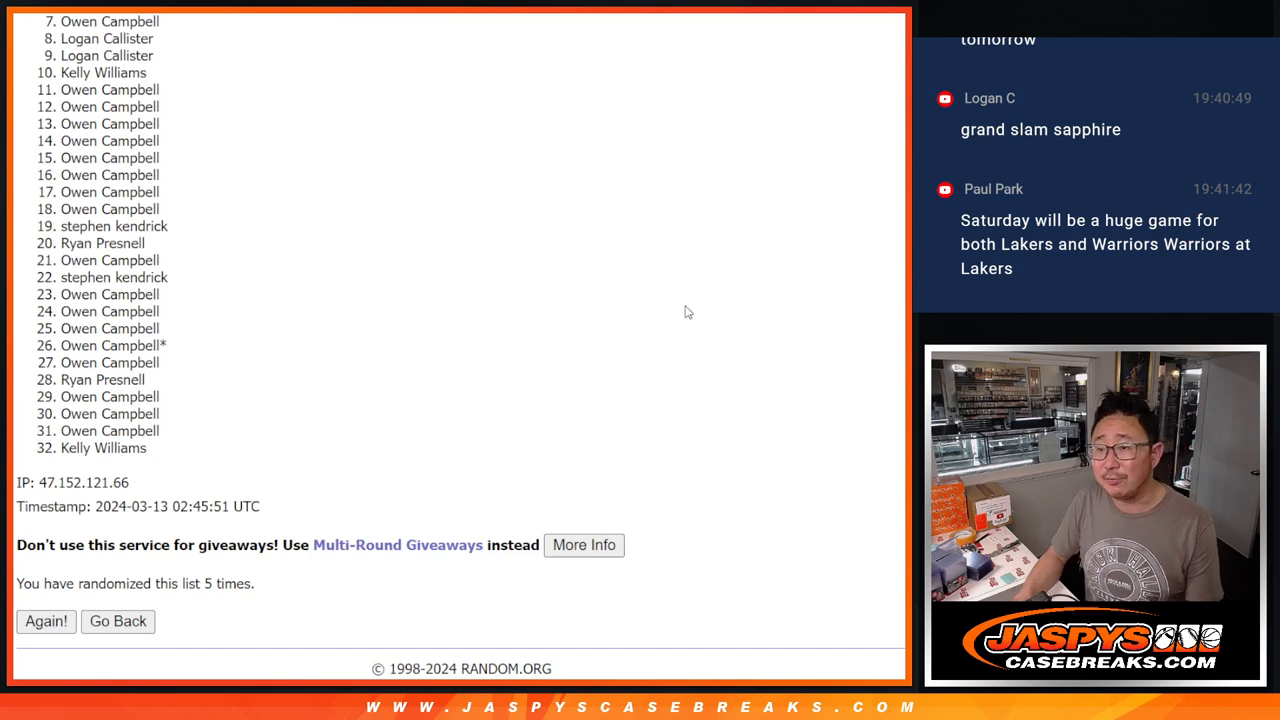
mouse_move(676, 308)
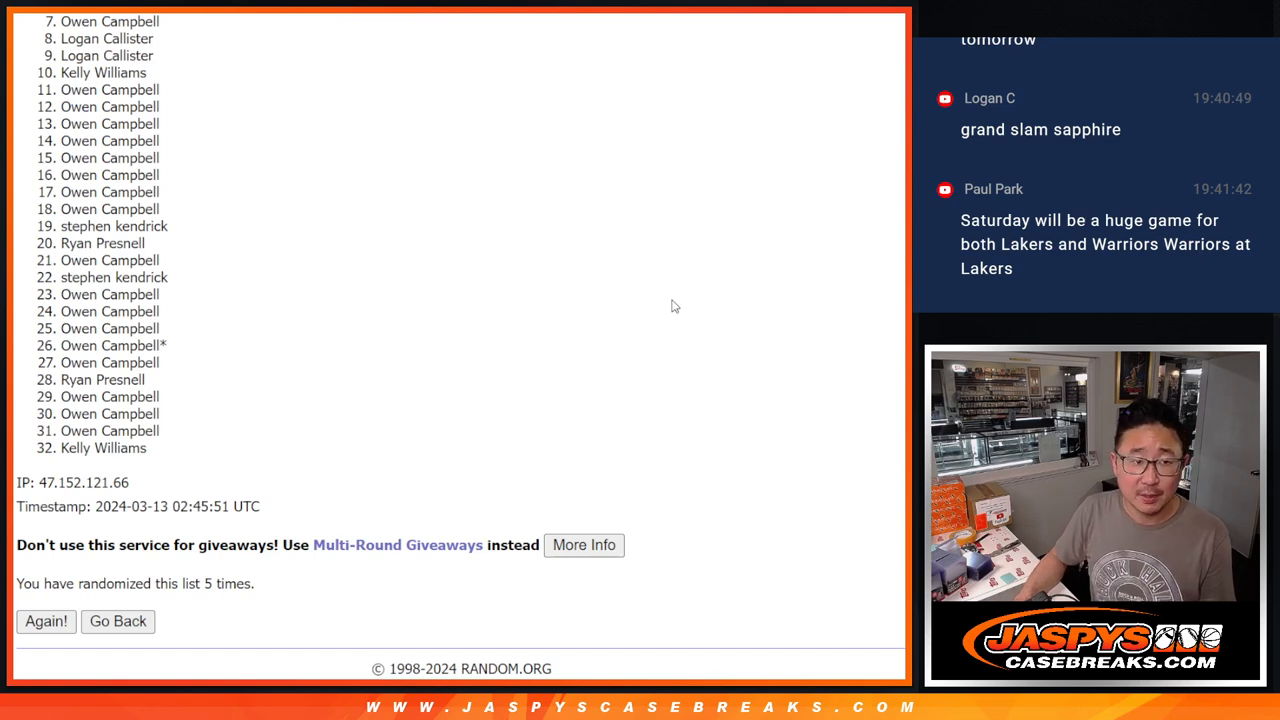
mouse_move(727, 298)
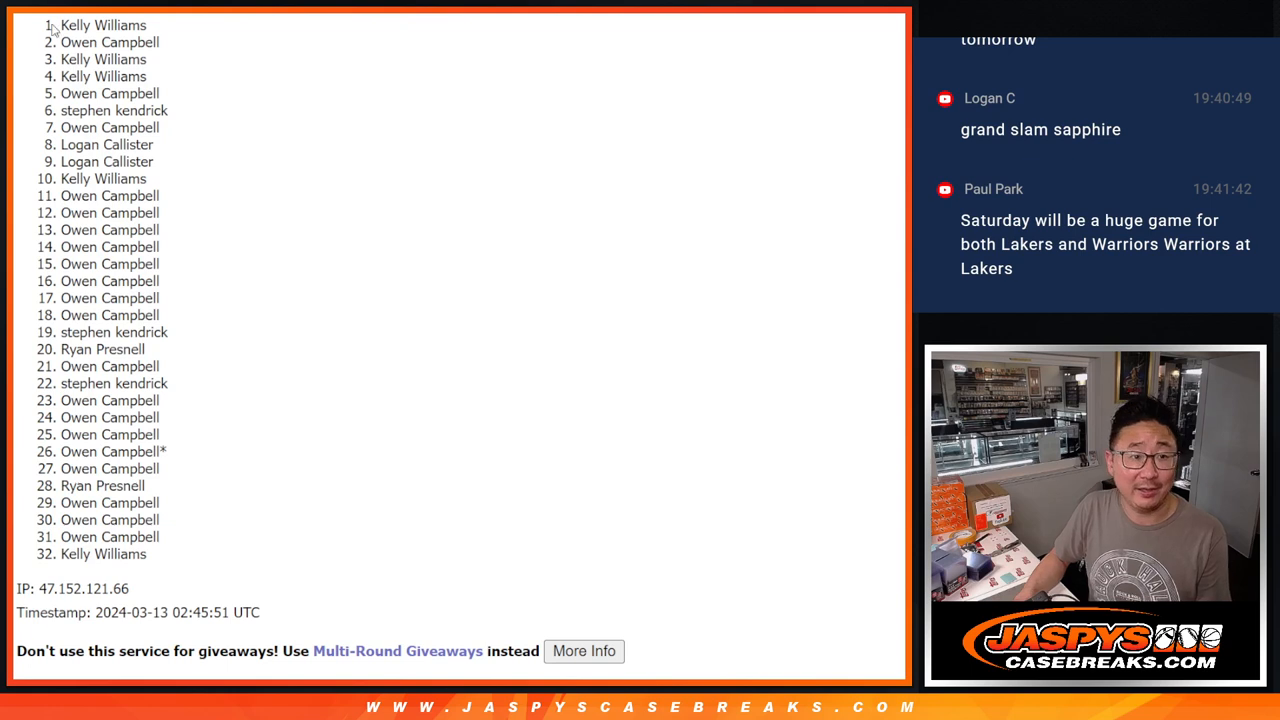
drag(61, 25, 155, 98)
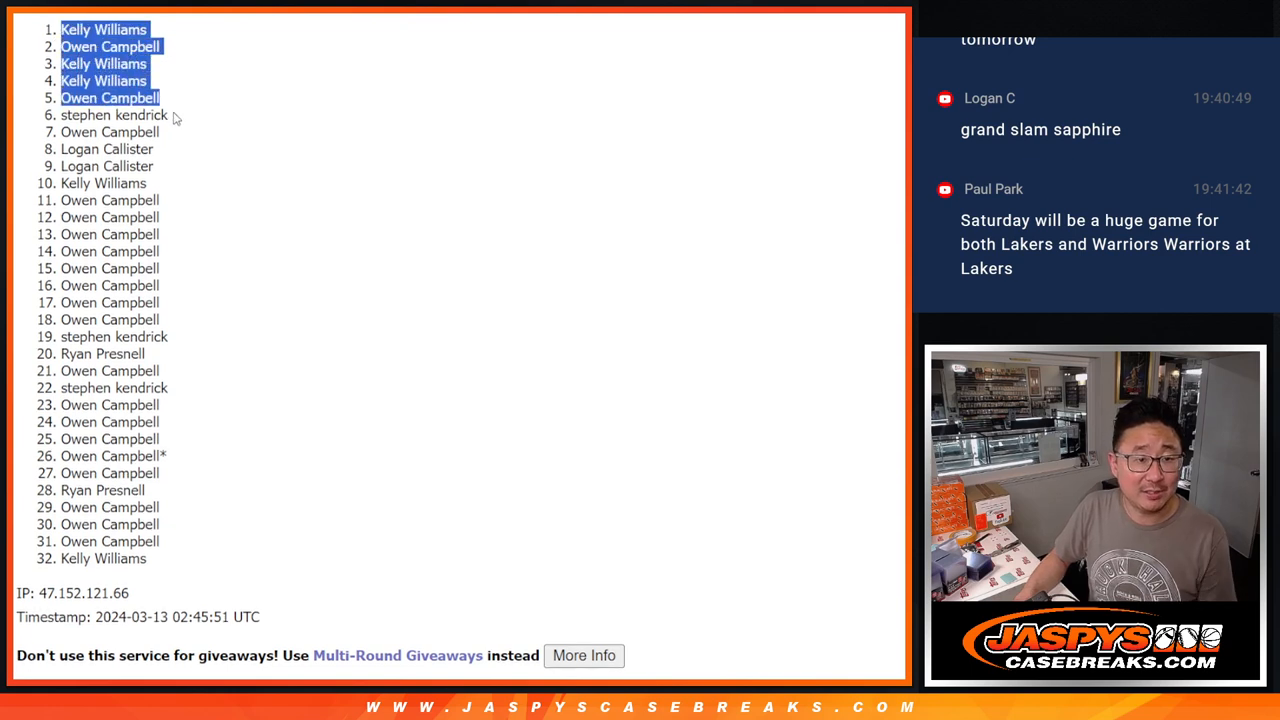